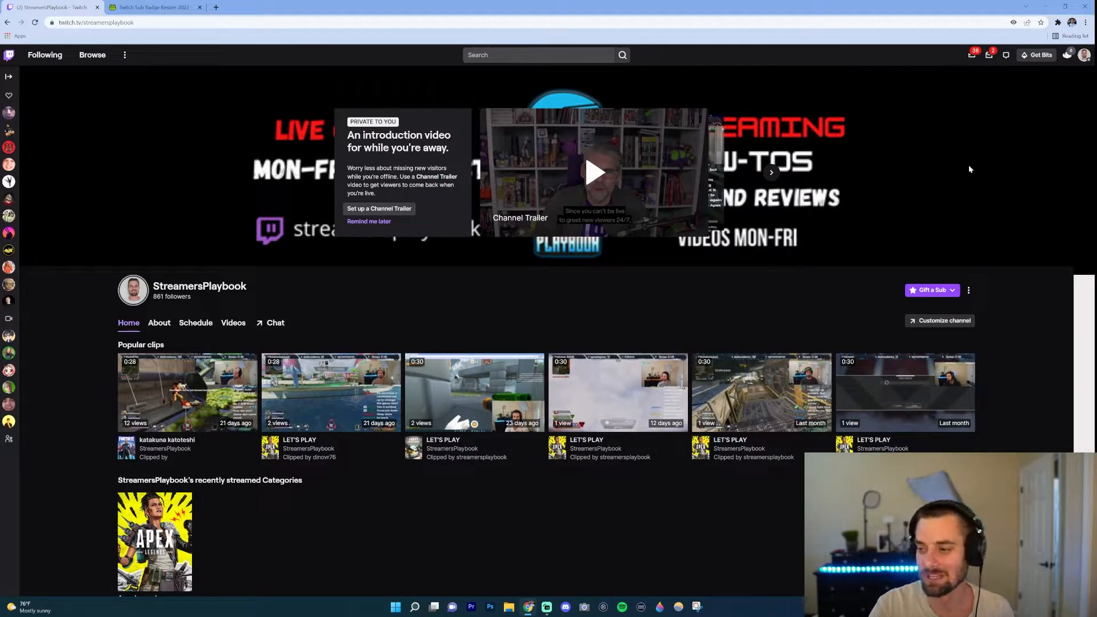
pyautogui.moveTo(1042, 90)
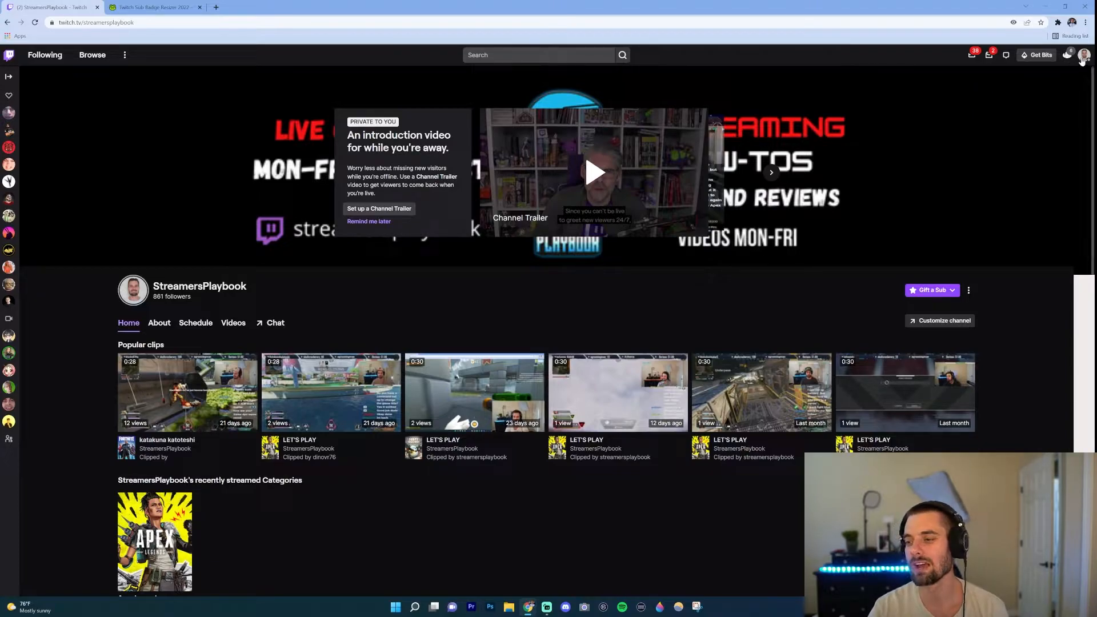
# - Open the account dropdown from the profile avatar on the StreamersPlaybook channel page
pyautogui.click(1085, 55)
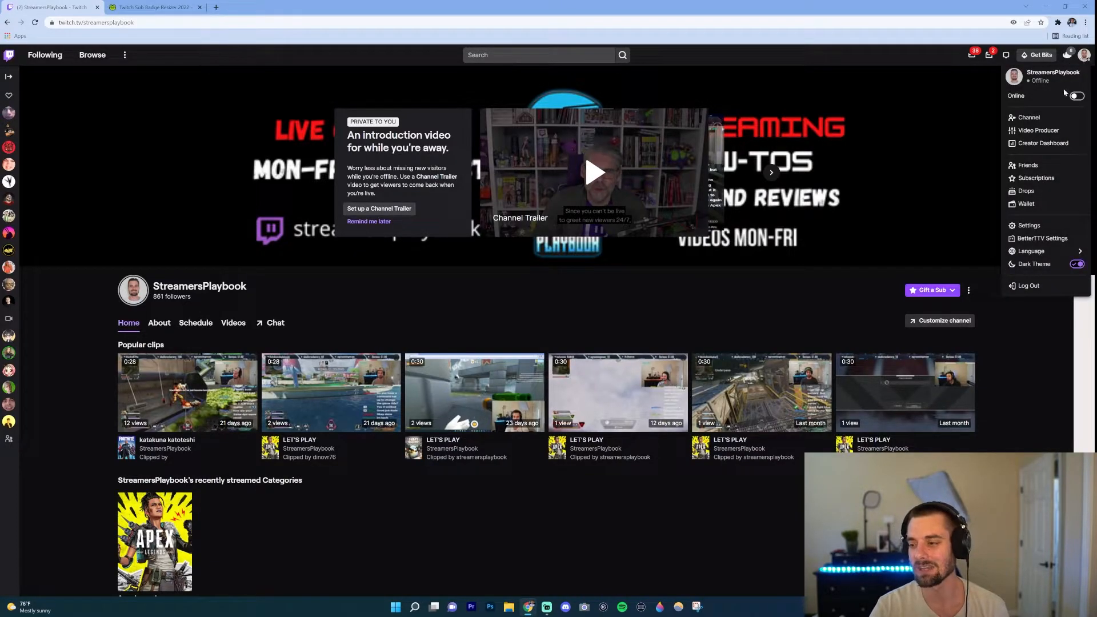
# - Go to Creator Dashboard, then Settings > Affiliate to reach the Revenue page
pyautogui.click(1043, 143)
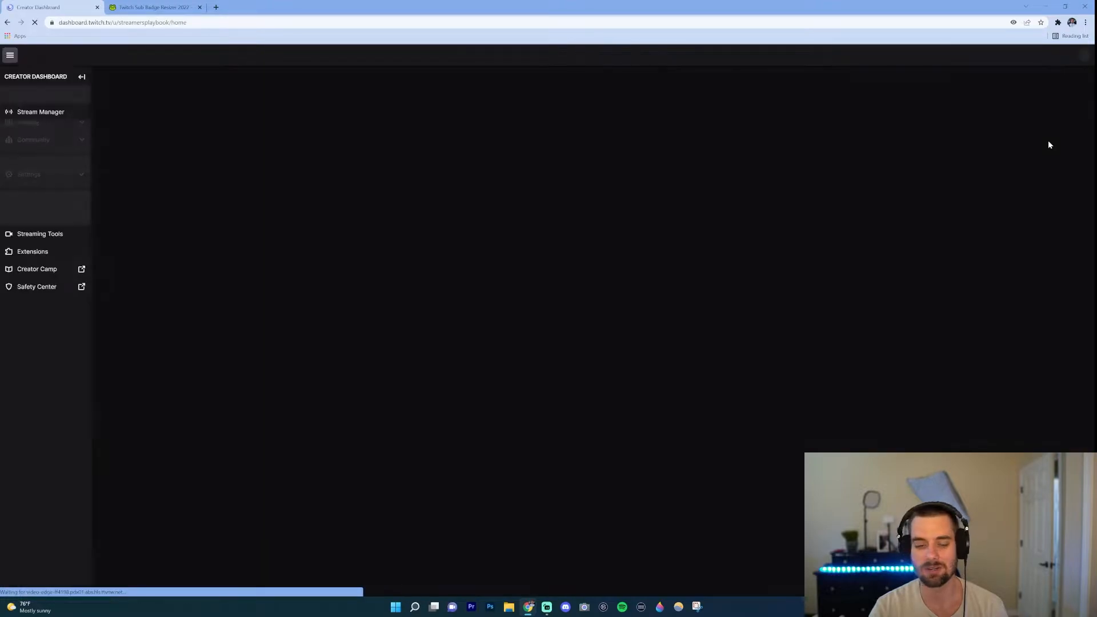
pyautogui.click(40, 111)
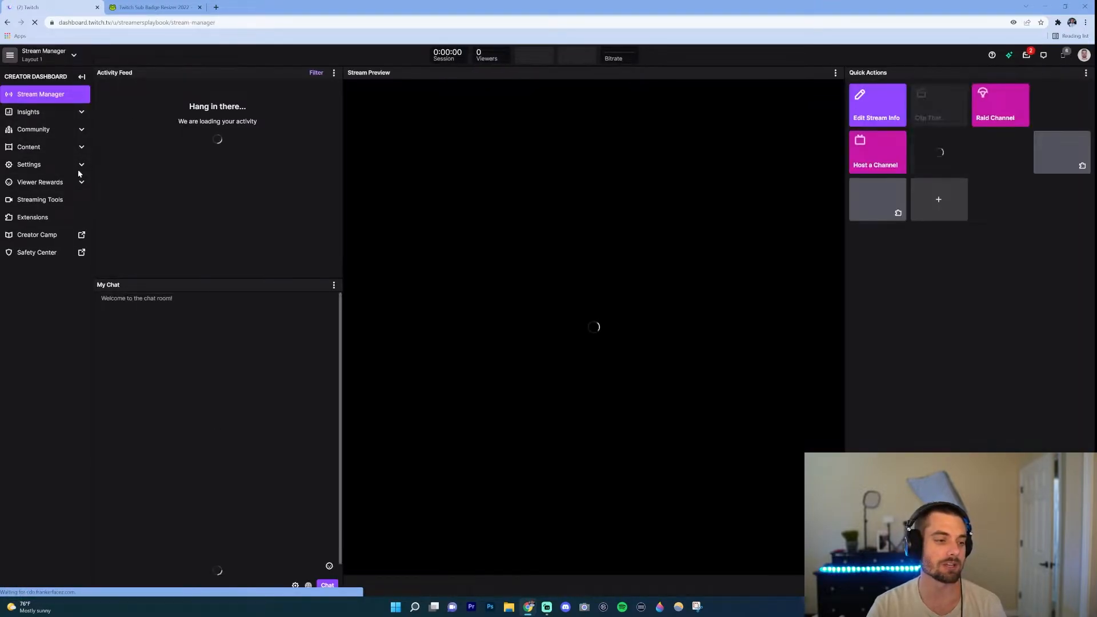
pyautogui.click(29, 164)
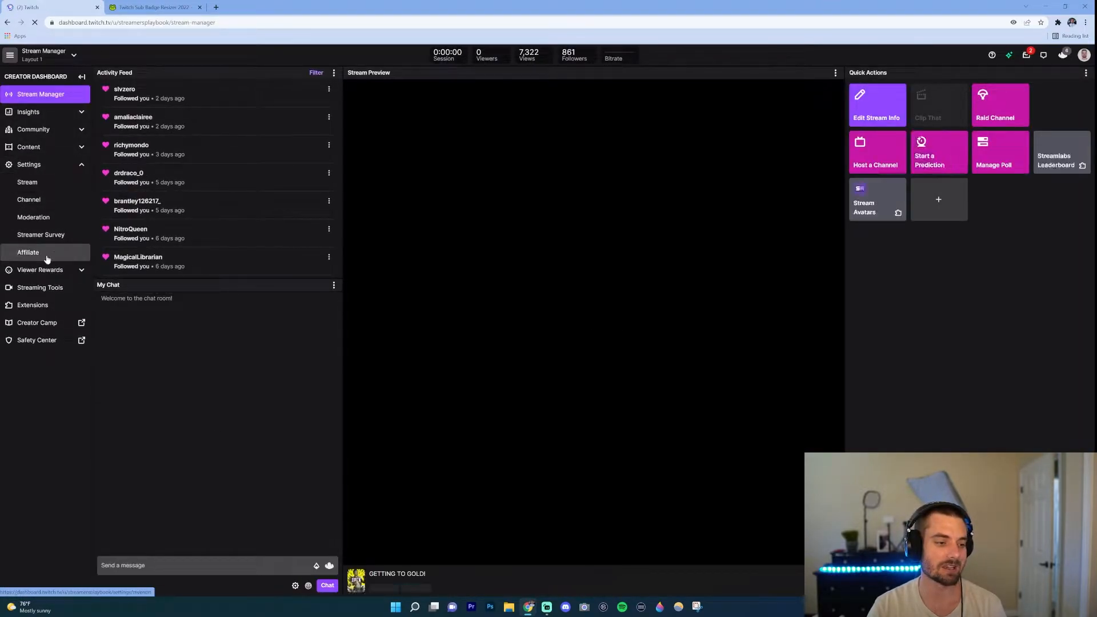
pyautogui.click(28, 252)
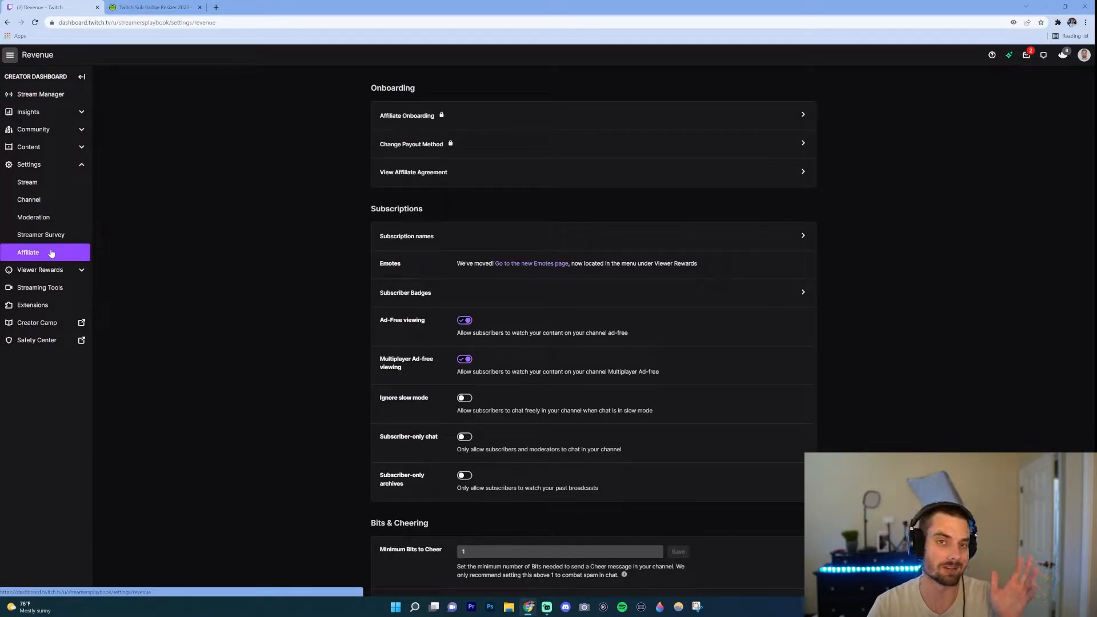
pyautogui.moveTo(407, 236)
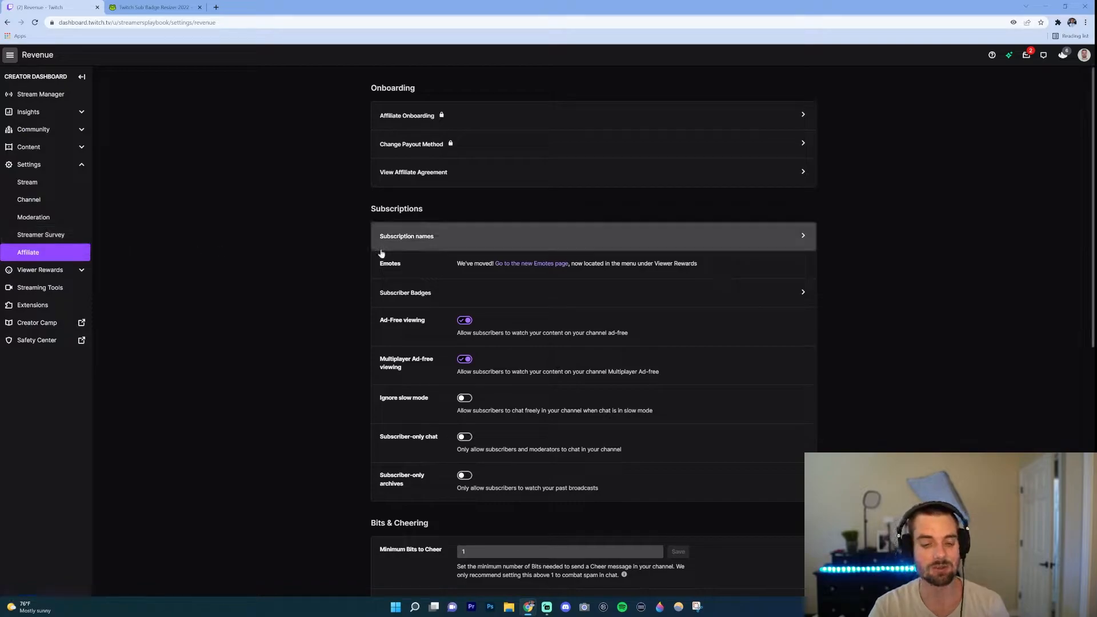
pyautogui.moveTo(431, 298)
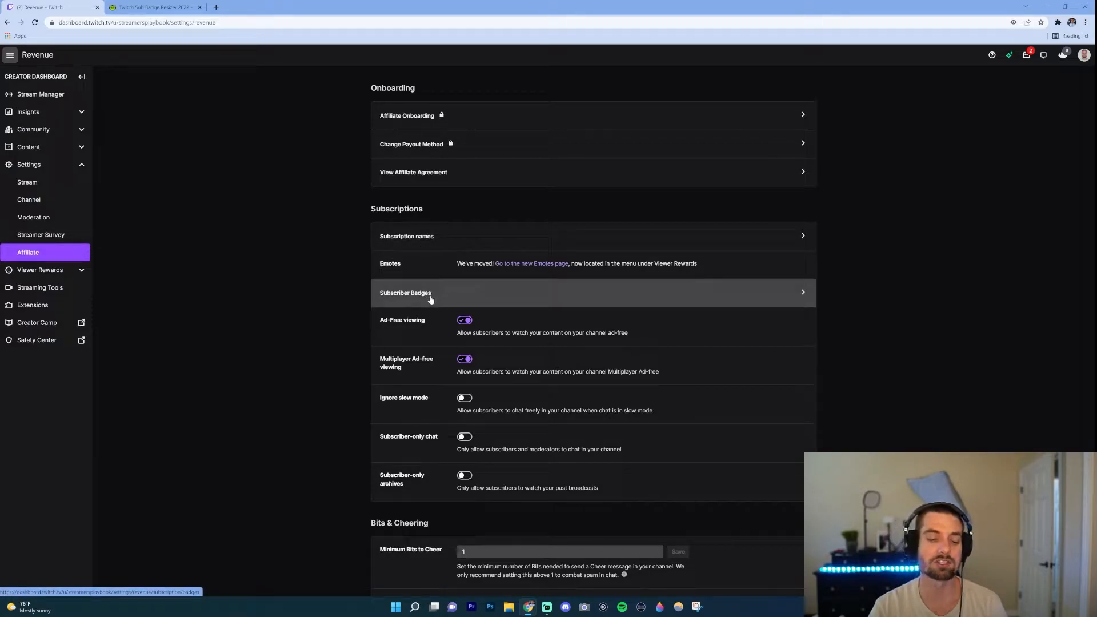
# - Open Subscriber Badges to view the current Base through 1-Year badges
pyautogui.click(406, 292)
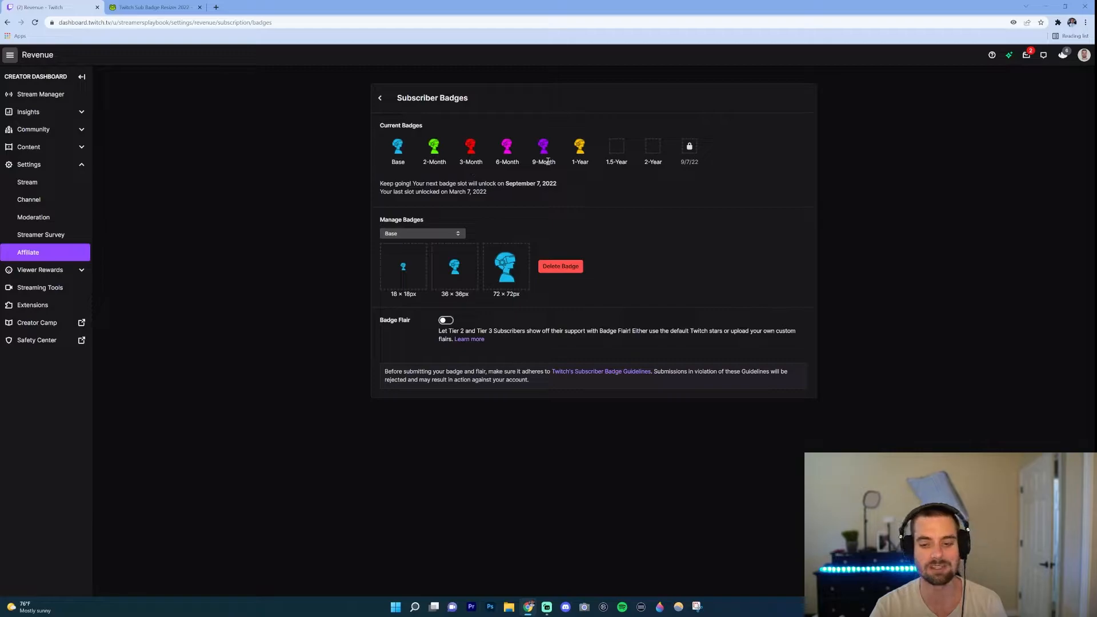
pyautogui.moveTo(499, 224)
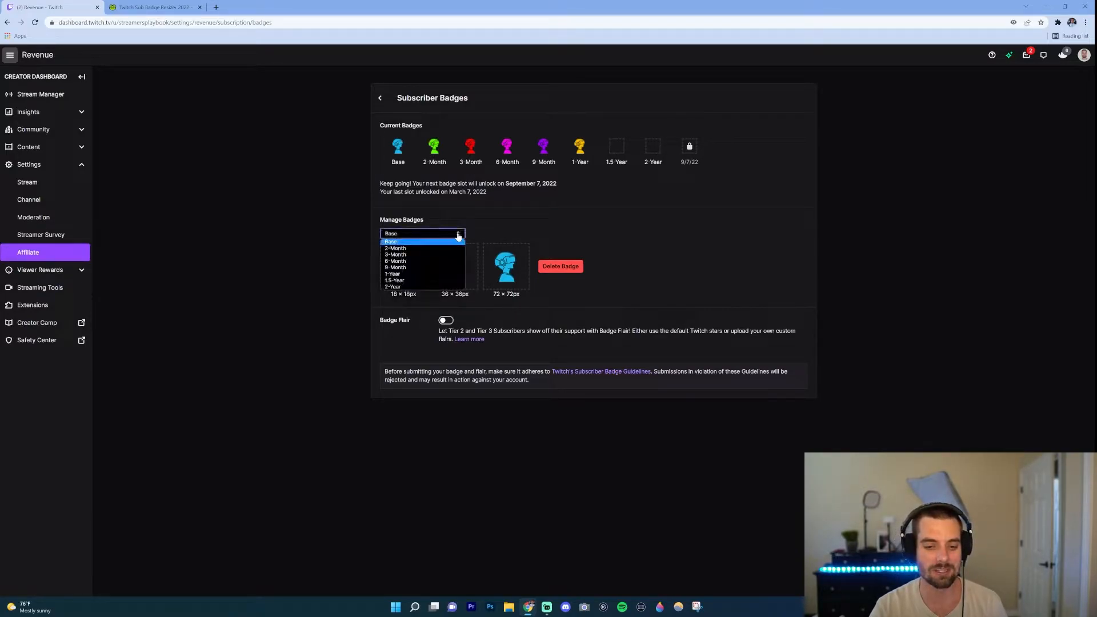
pyautogui.moveTo(417, 275)
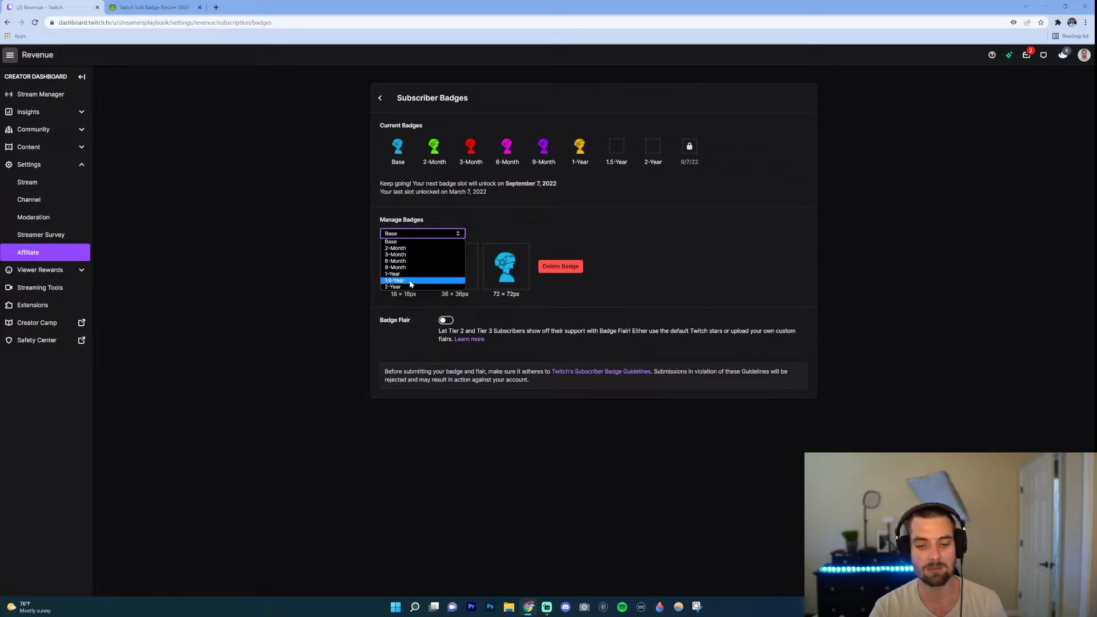
# - Select the 1.5-Year badge slot and try the 18 × 18 image upload box
pyautogui.click(393, 280)
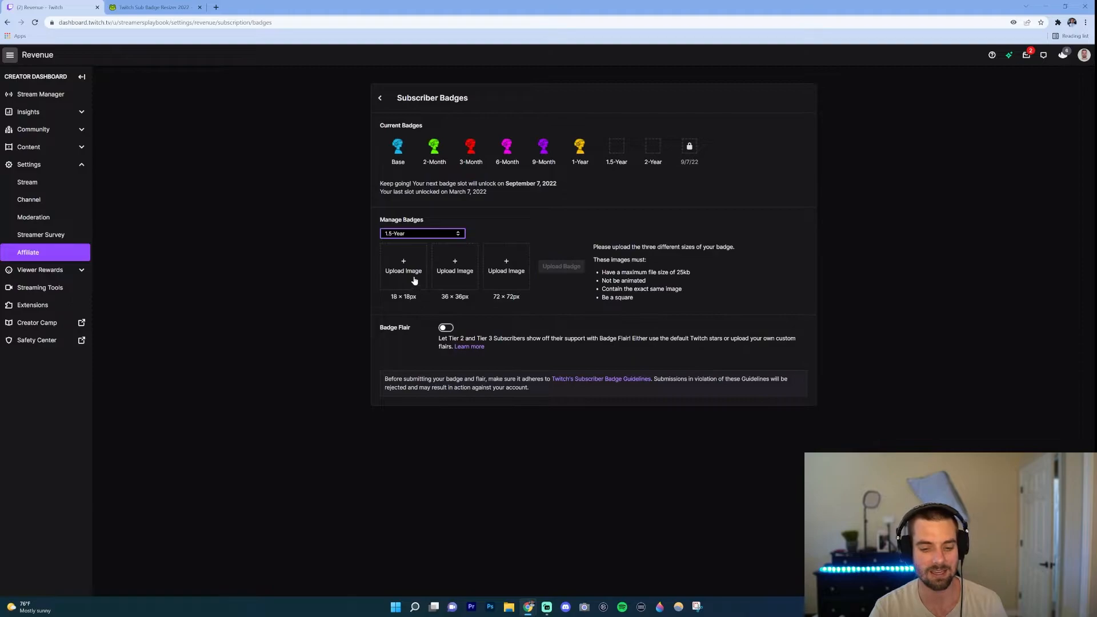
pyautogui.click(403, 269)
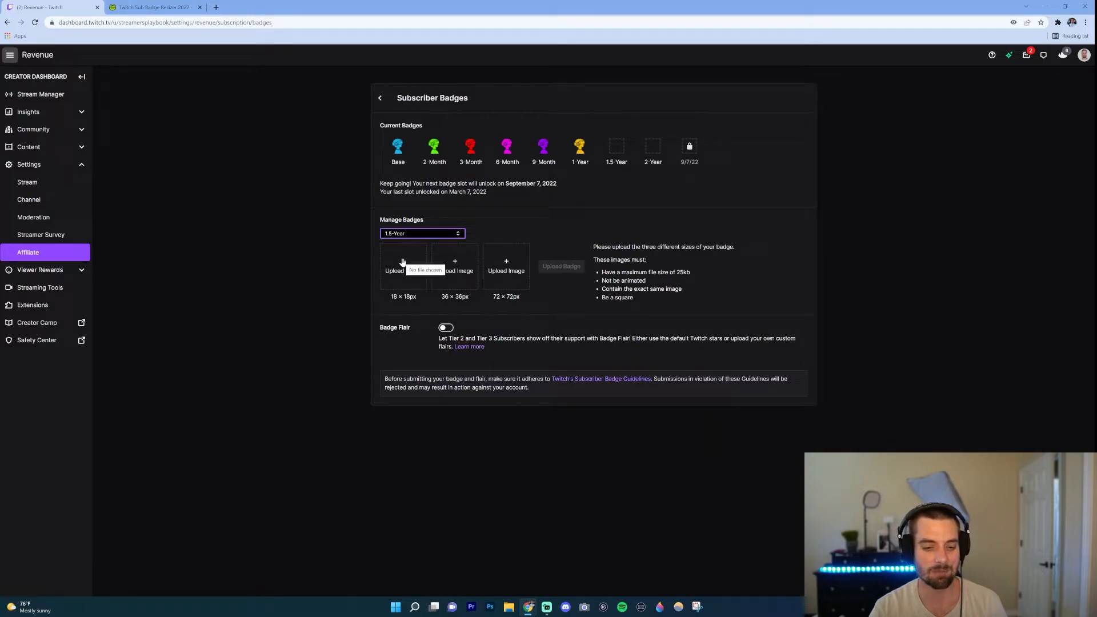
pyautogui.moveTo(542, 222)
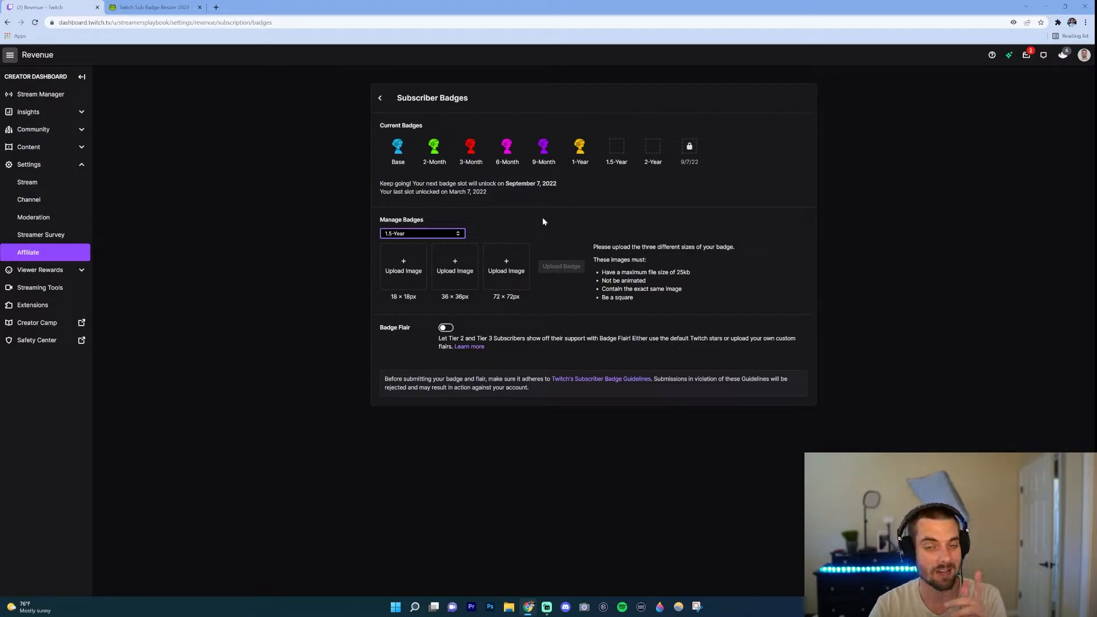
pyautogui.moveTo(400, 296)
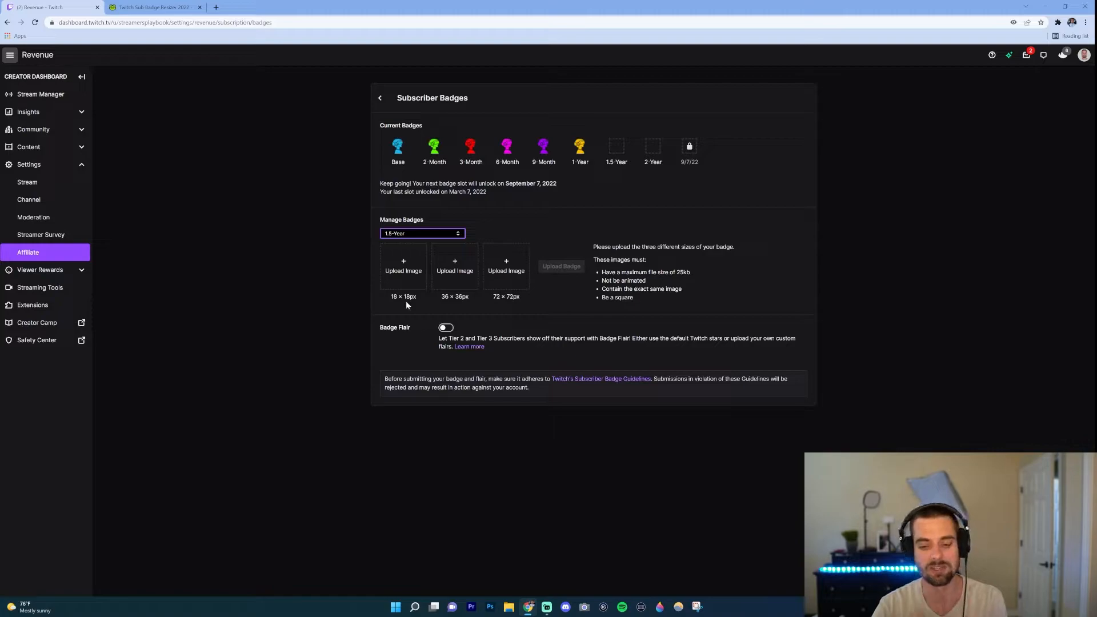
pyautogui.moveTo(443, 306)
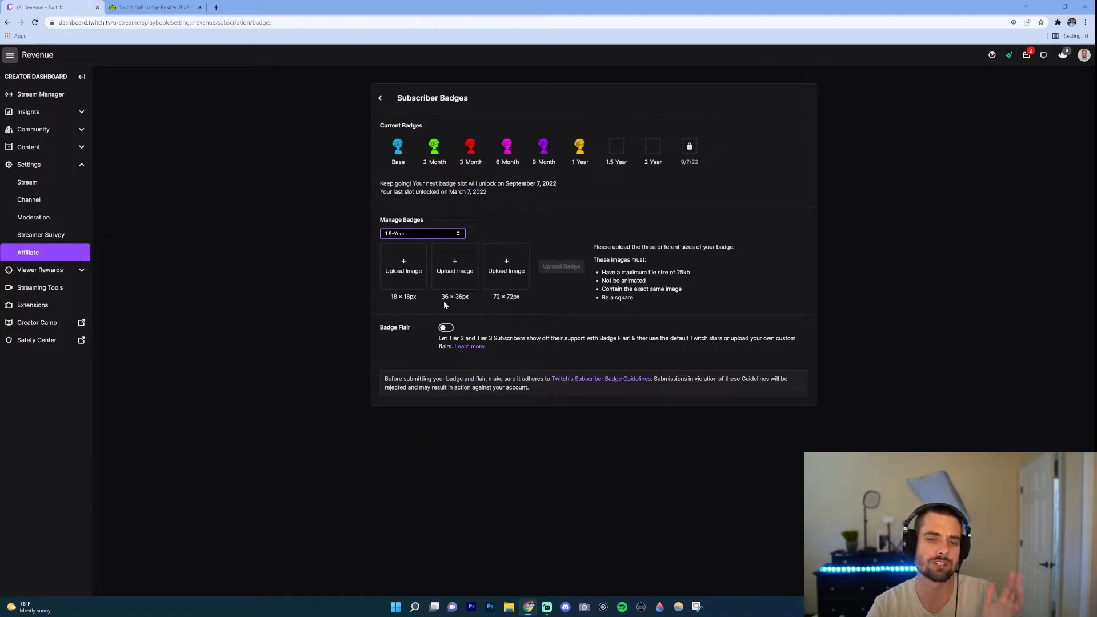
pyautogui.moveTo(310, 146)
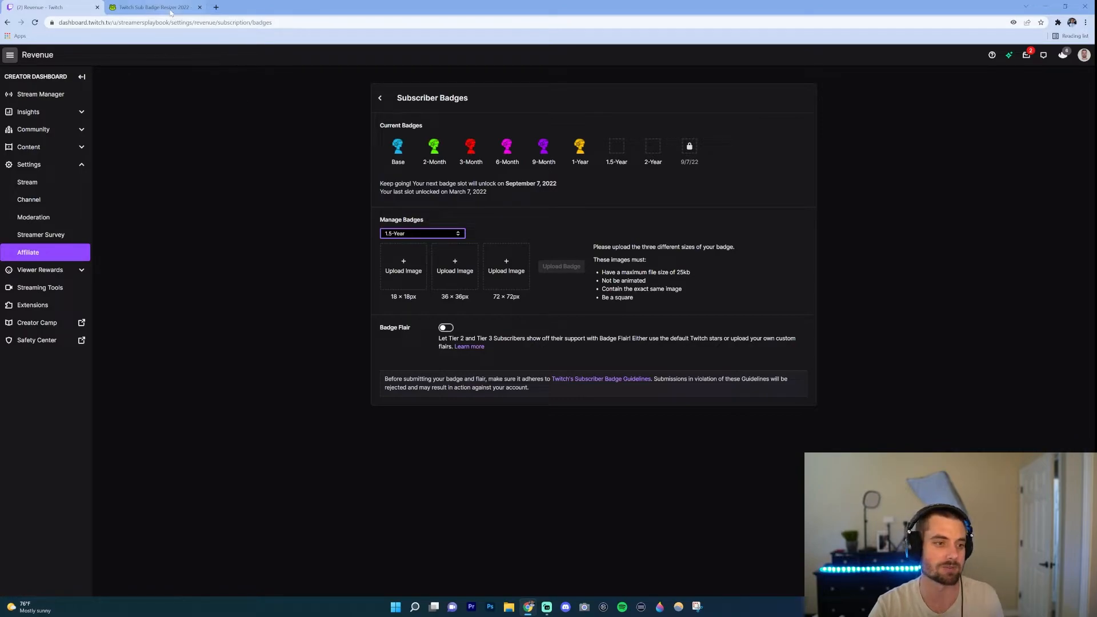
pyautogui.click(154, 7)
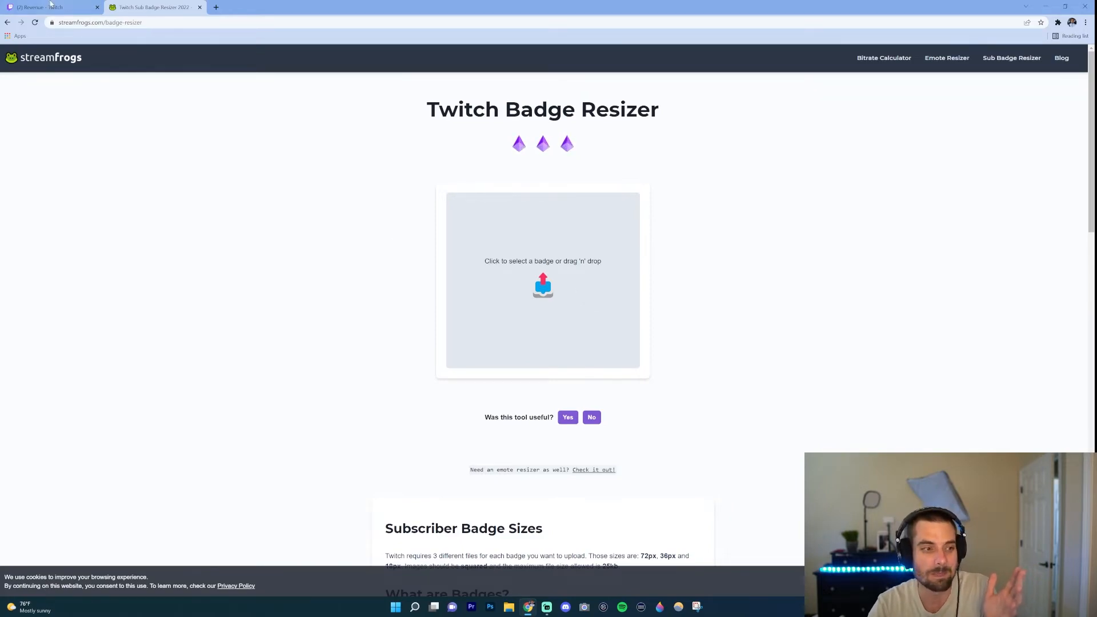
pyautogui.click(50, 7)
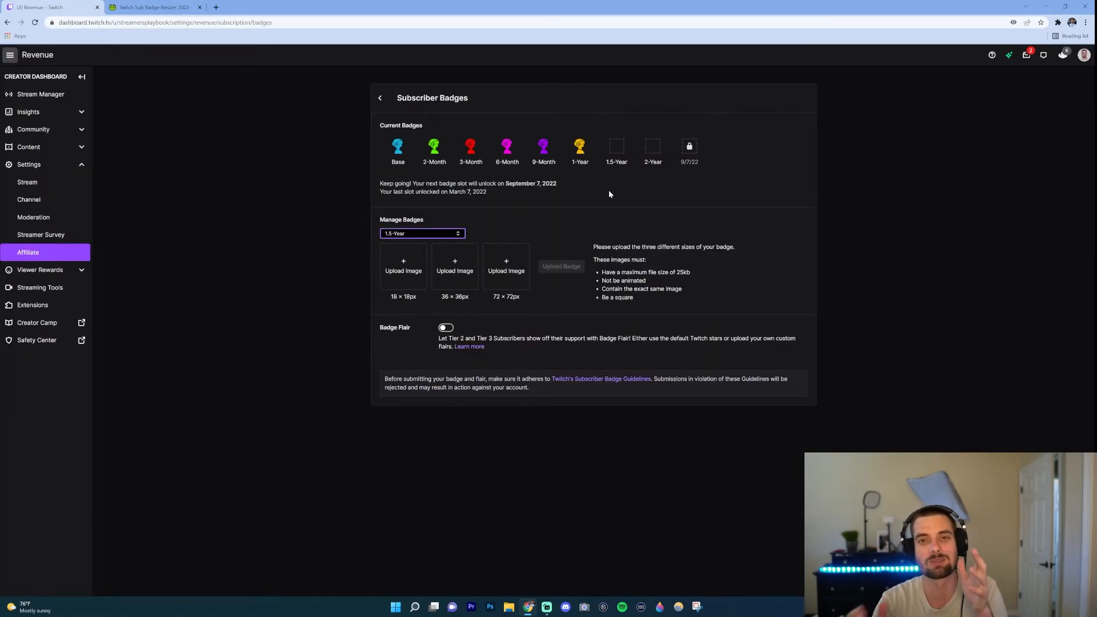